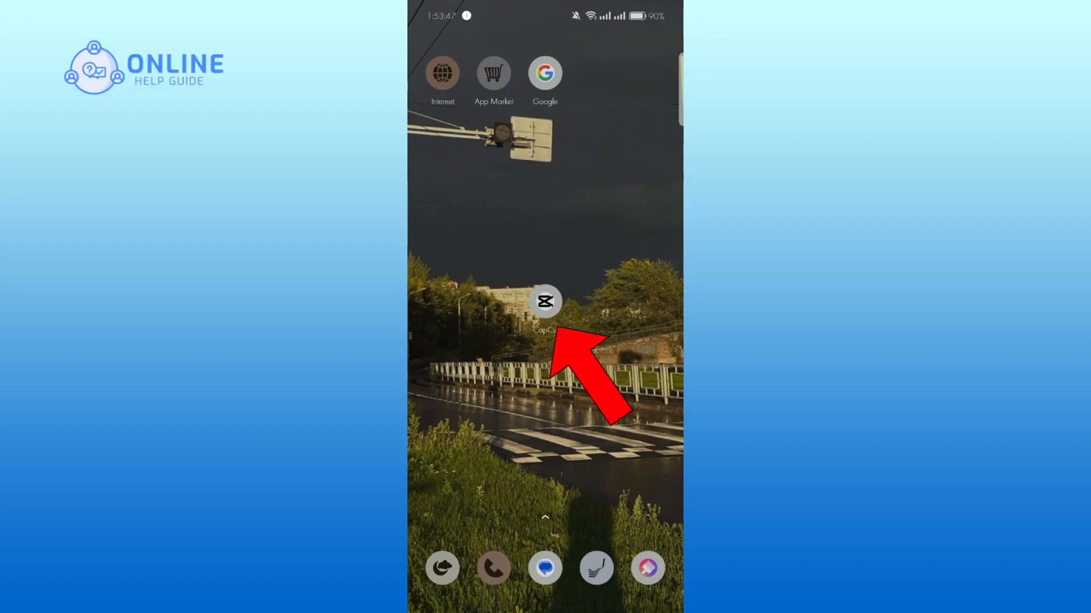
- Start a new CapCut project containing only the plain black photo
left_click(545, 302)
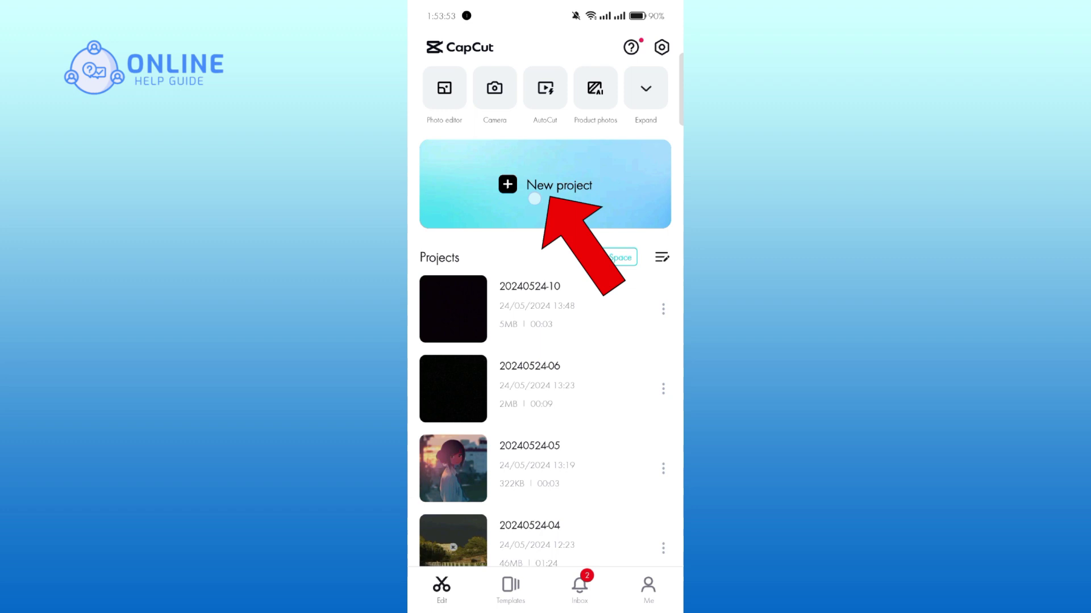
left_click(535, 184)
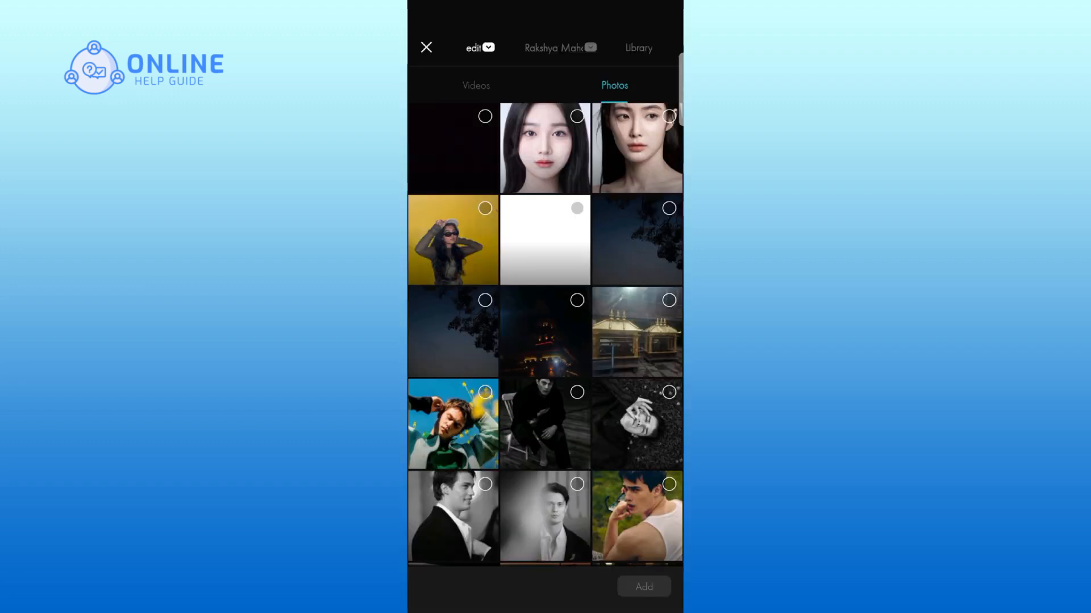
left_click(452, 148)
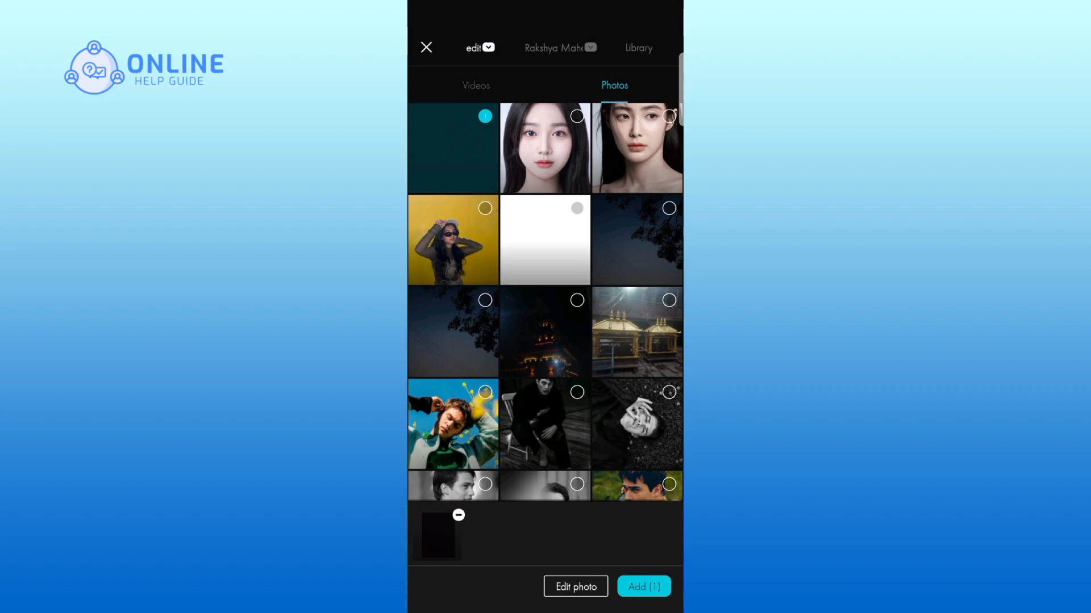
left_click(644, 586)
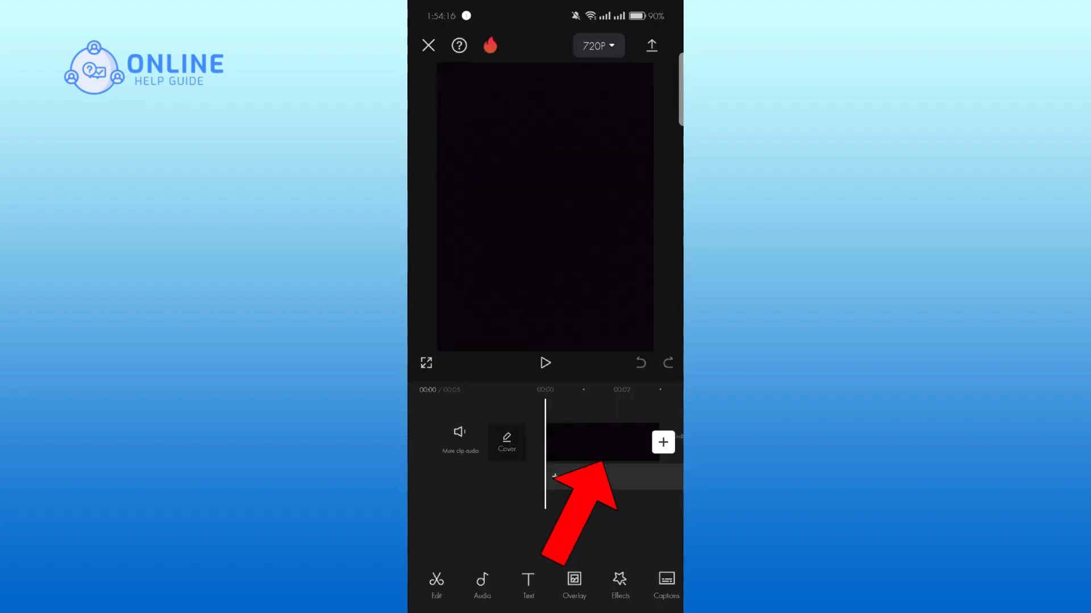
- Duplicate the black clip on the timeline for extra length
left_click(602, 447)
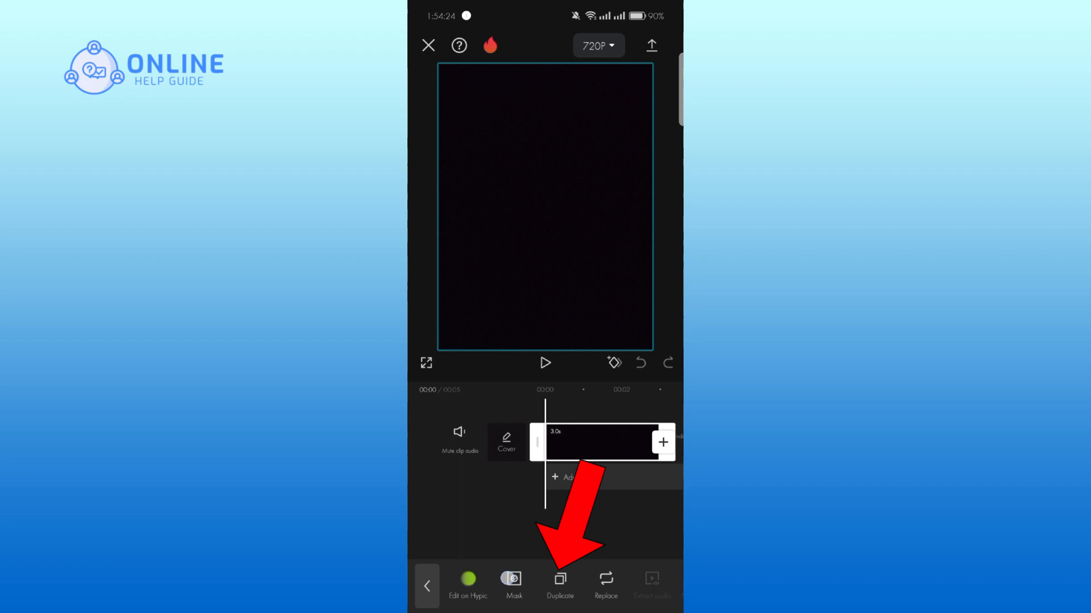
left_click(559, 586)
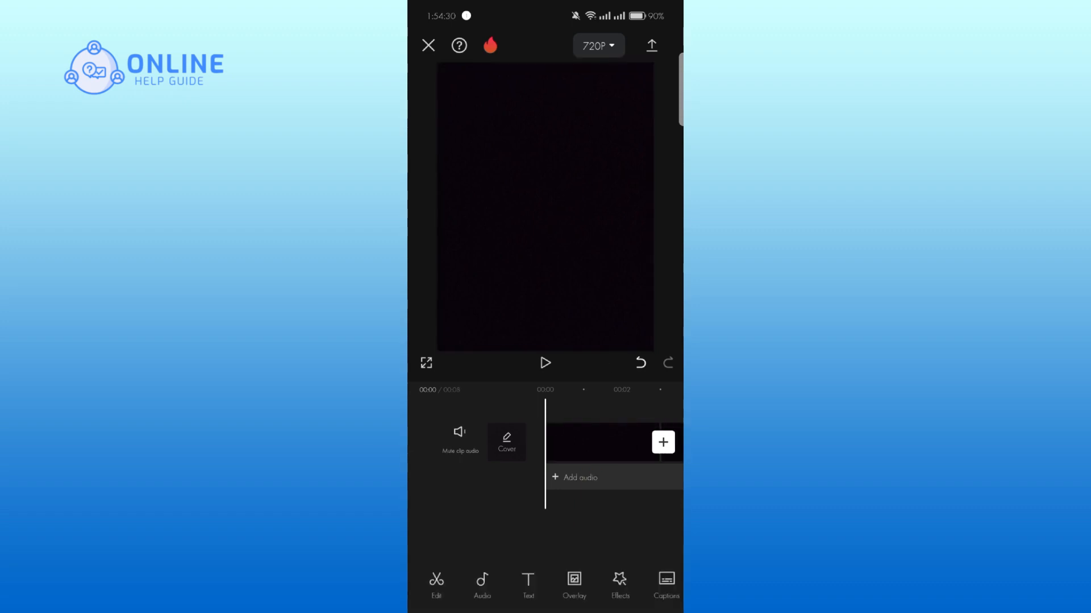
- Add a text overlay reading 1 over the black clip
left_click(527, 586)
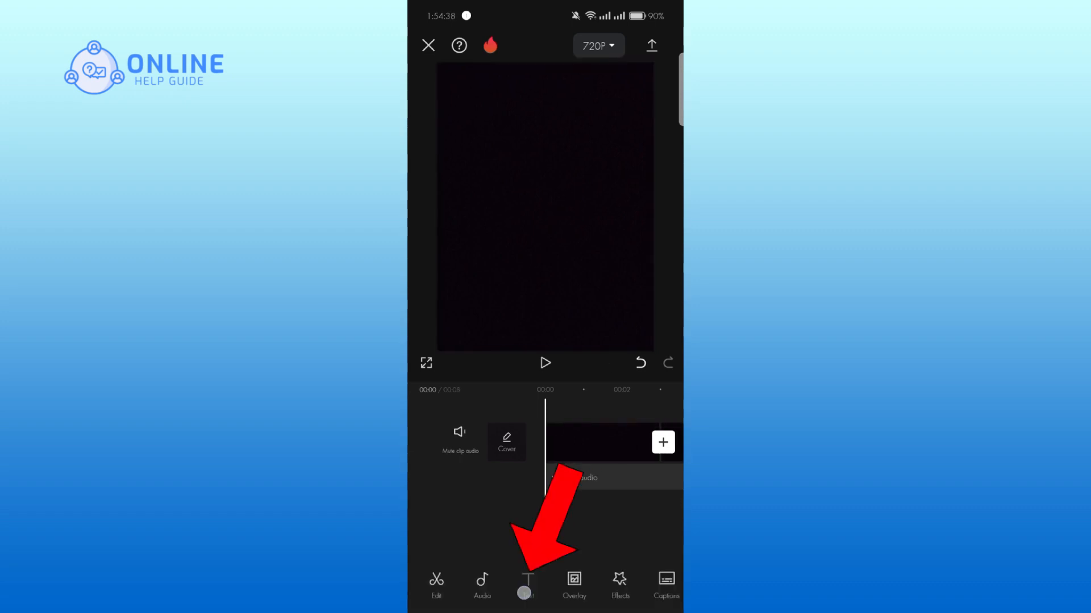
left_click(527, 584)
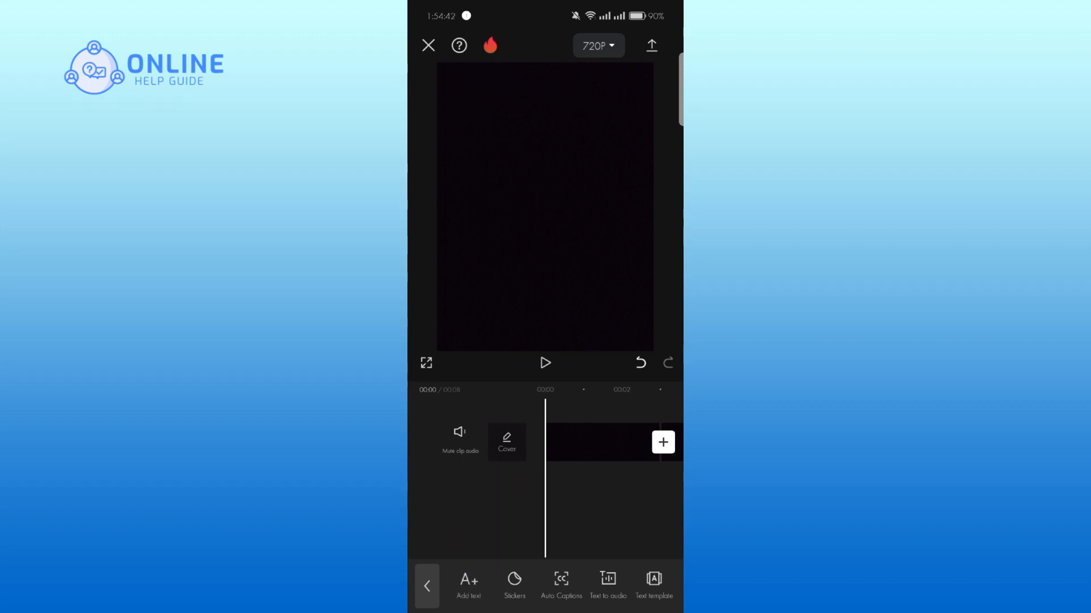
left_click(468, 588)
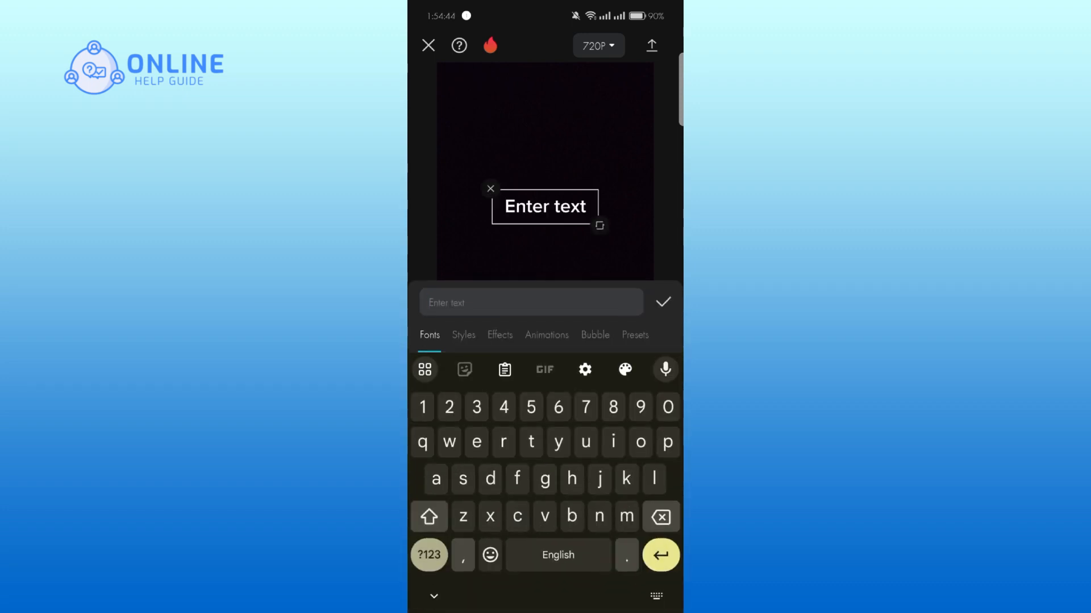
type("1")
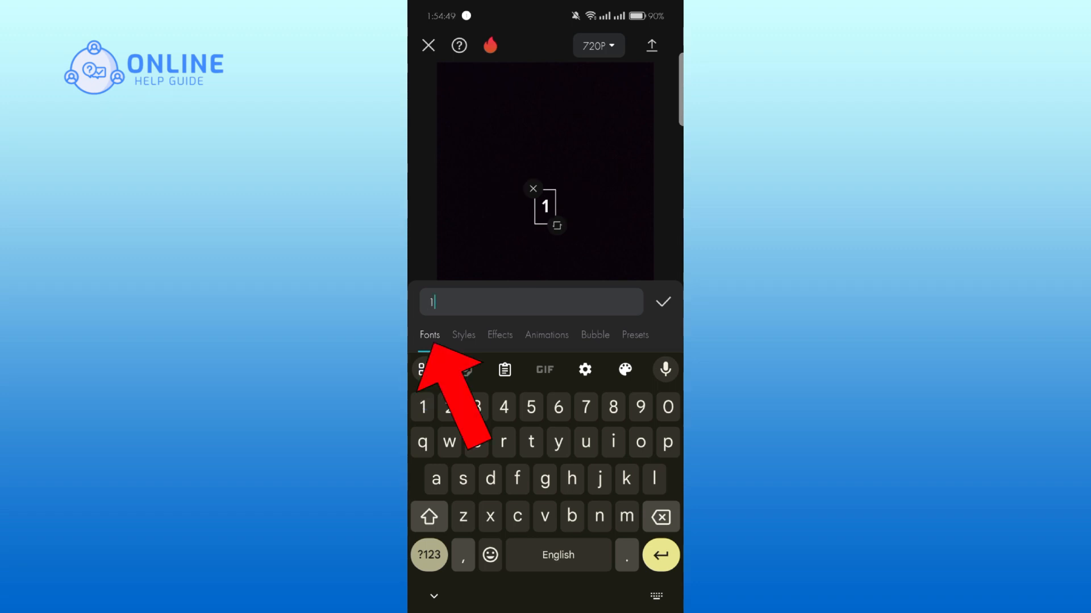
- Set the 1 text to the Italic font and confirm it
left_click(429, 334)
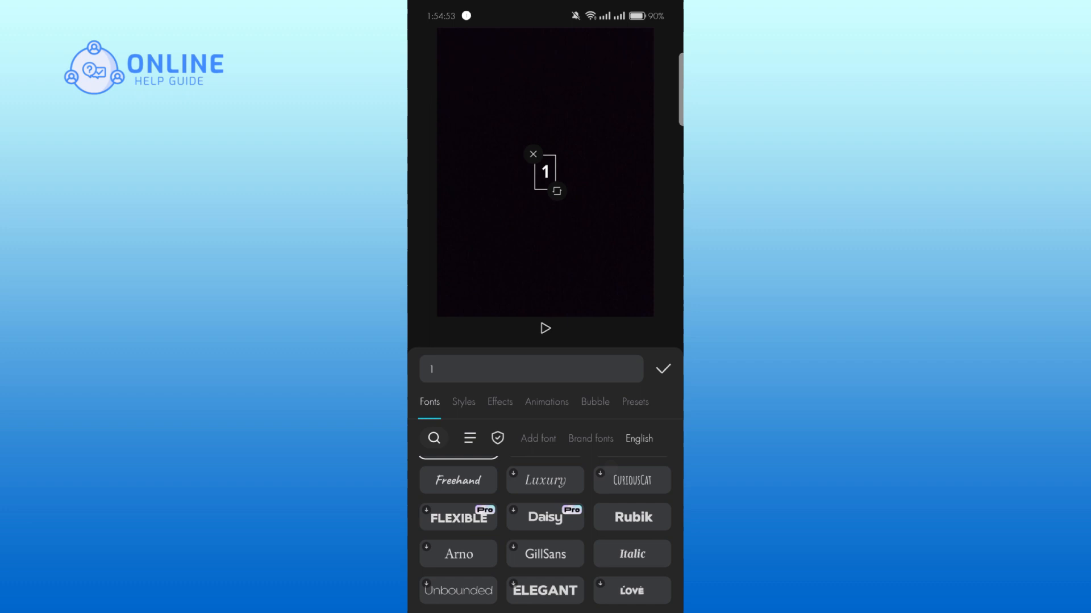
left_click(631, 554)
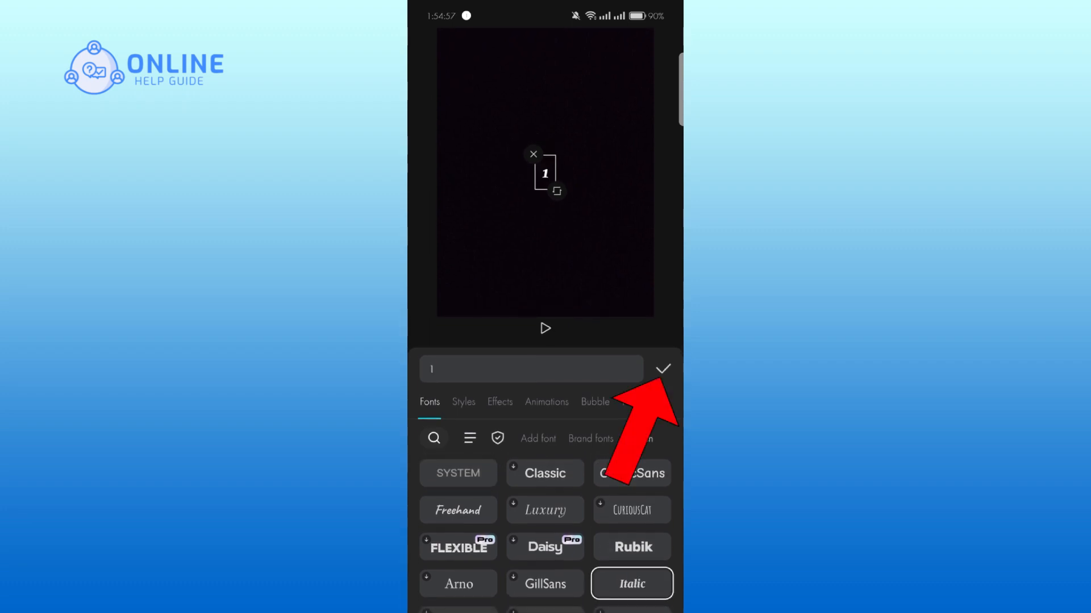
left_click(664, 370)
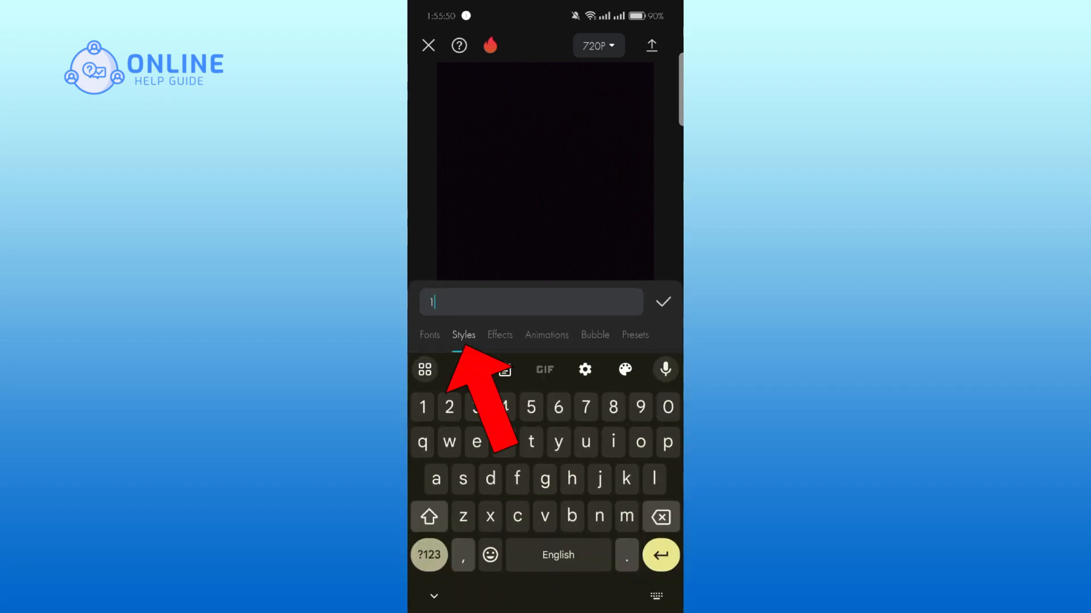
- Enlarge the italic 1, raise its opacity to 100%, and move it from bottom to top
left_click(463, 334)
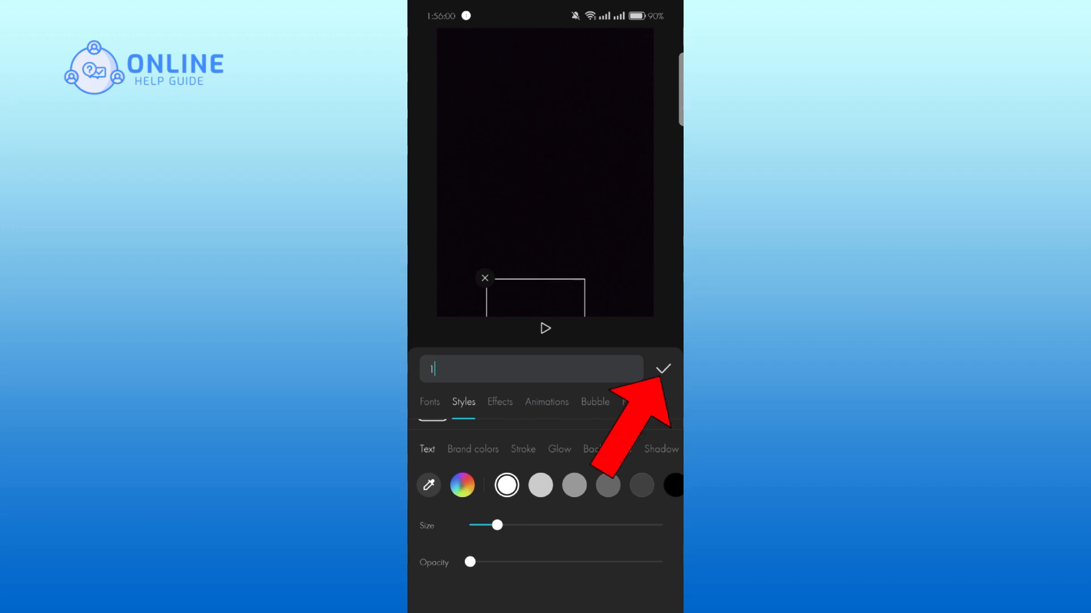
left_click(665, 370)
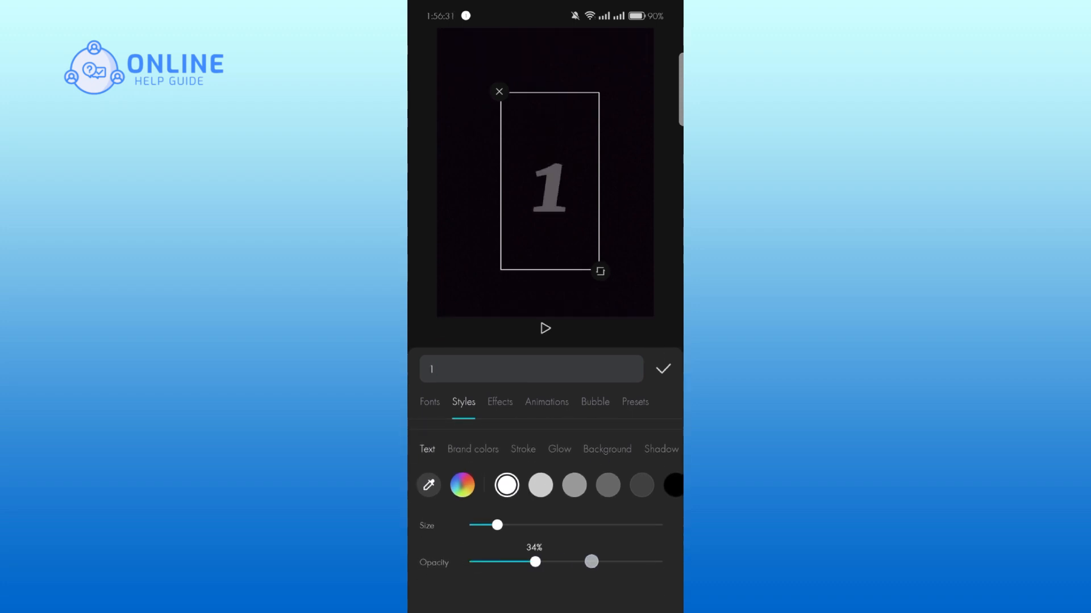
left_click_drag(590, 561, 665, 562)
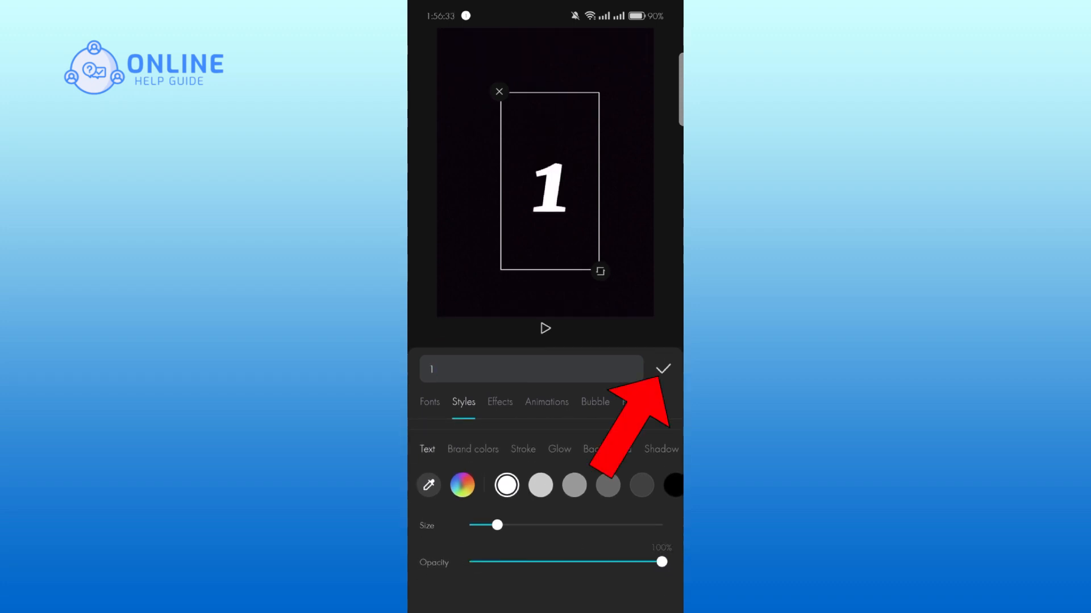
left_click(665, 371)
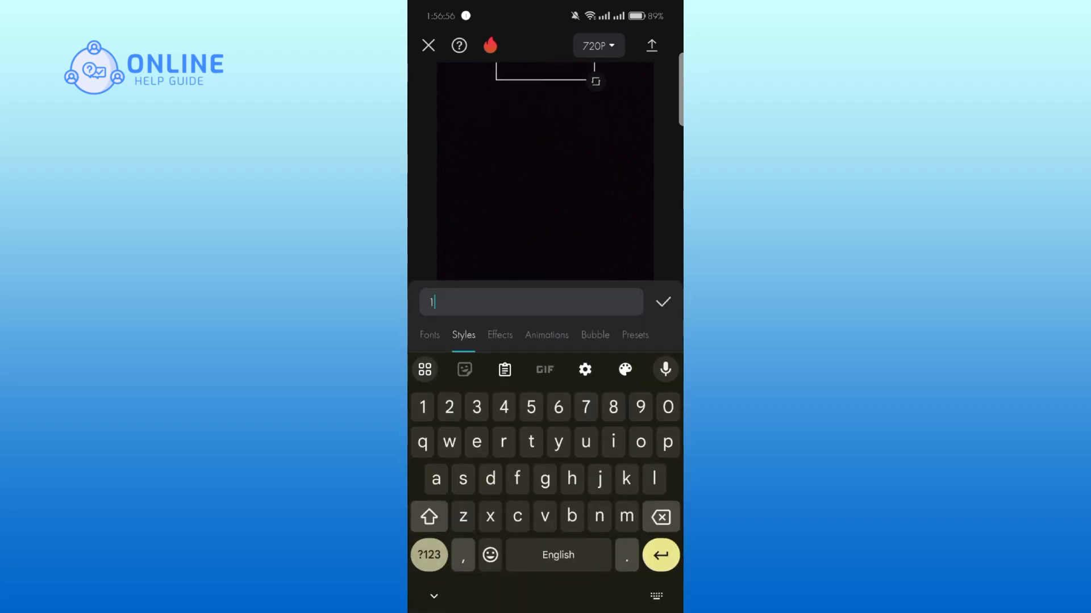
left_click(463, 334)
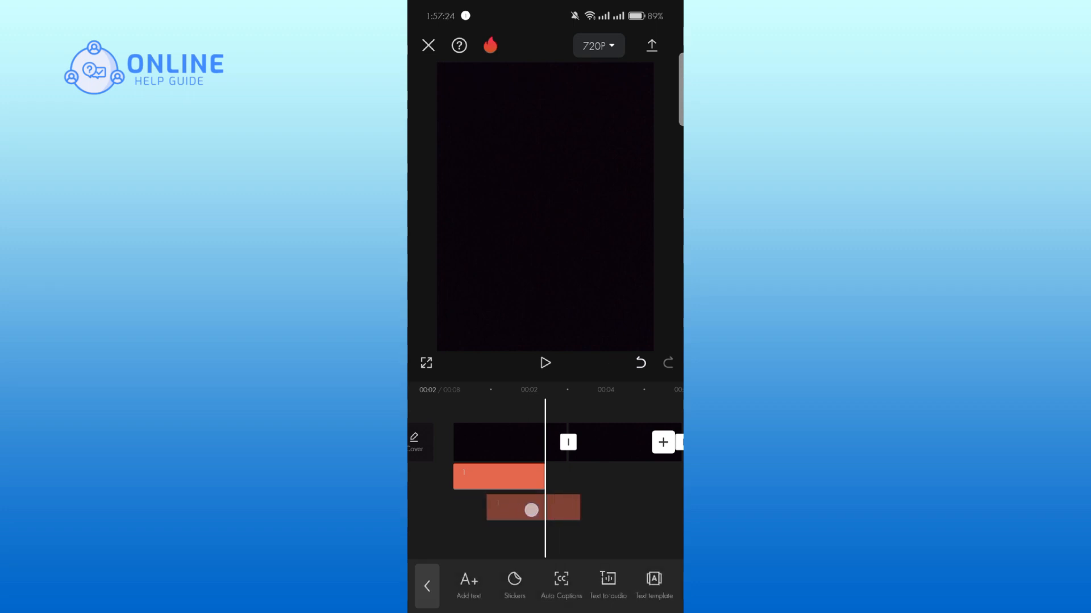
- Add a second text clip reading 2 below the keyframed first text
left_click(532, 508)
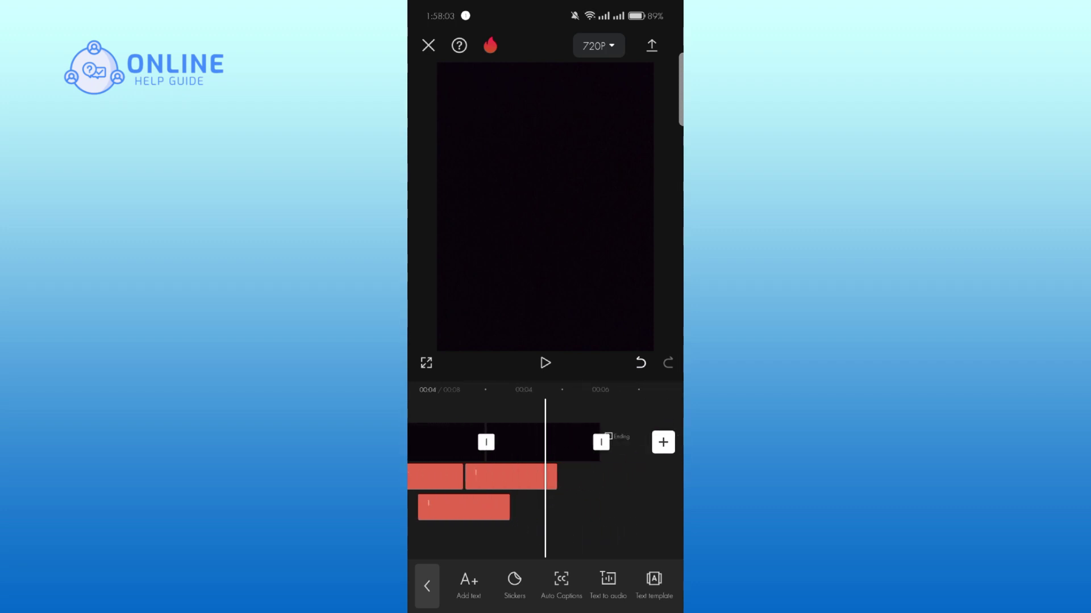
left_click(463, 507)
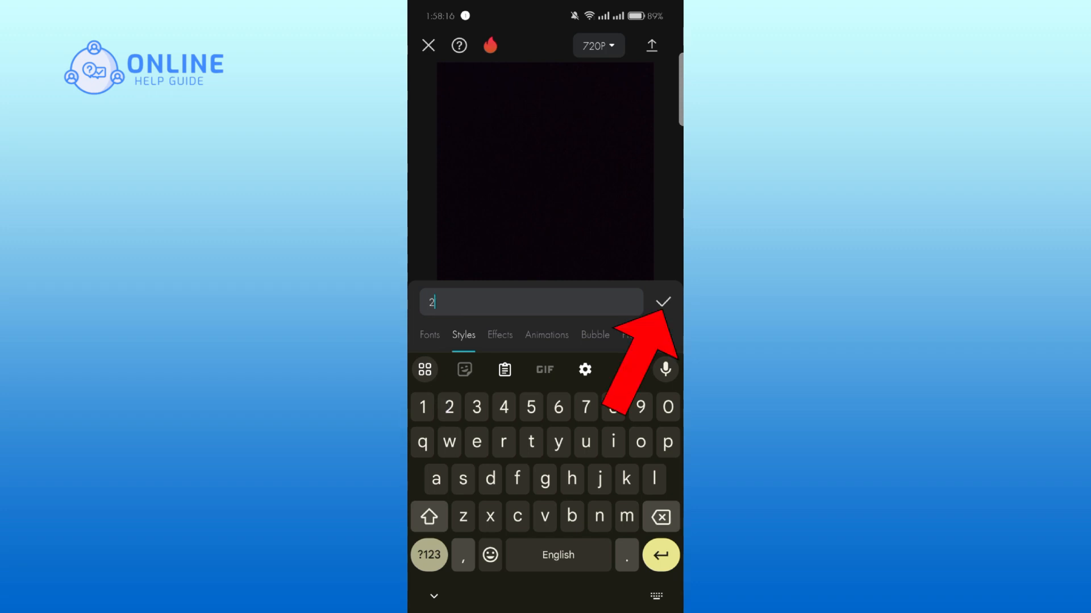
left_click(668, 303)
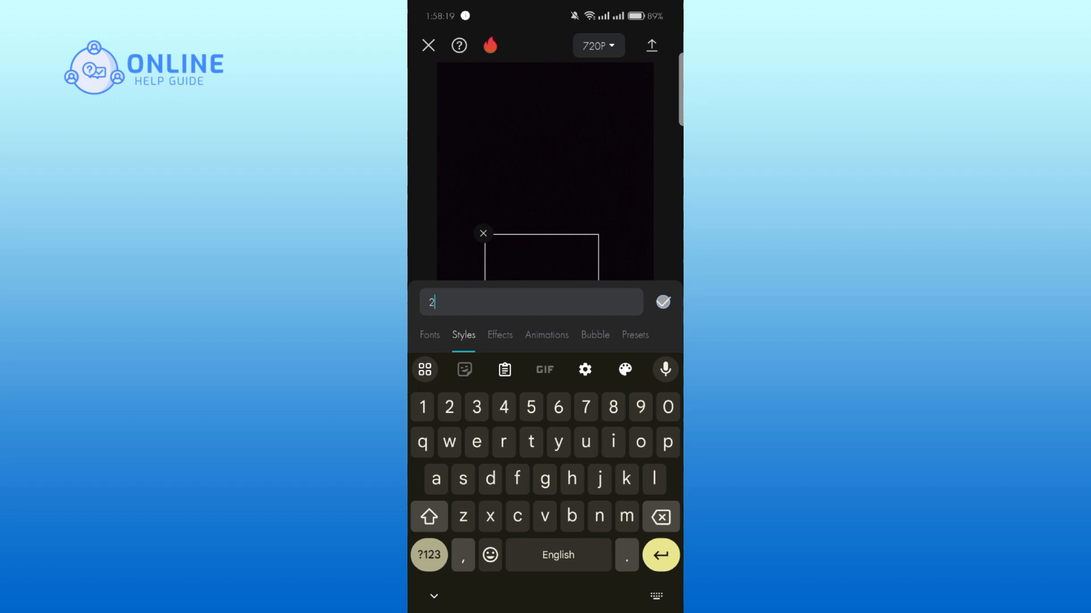
left_click(662, 302)
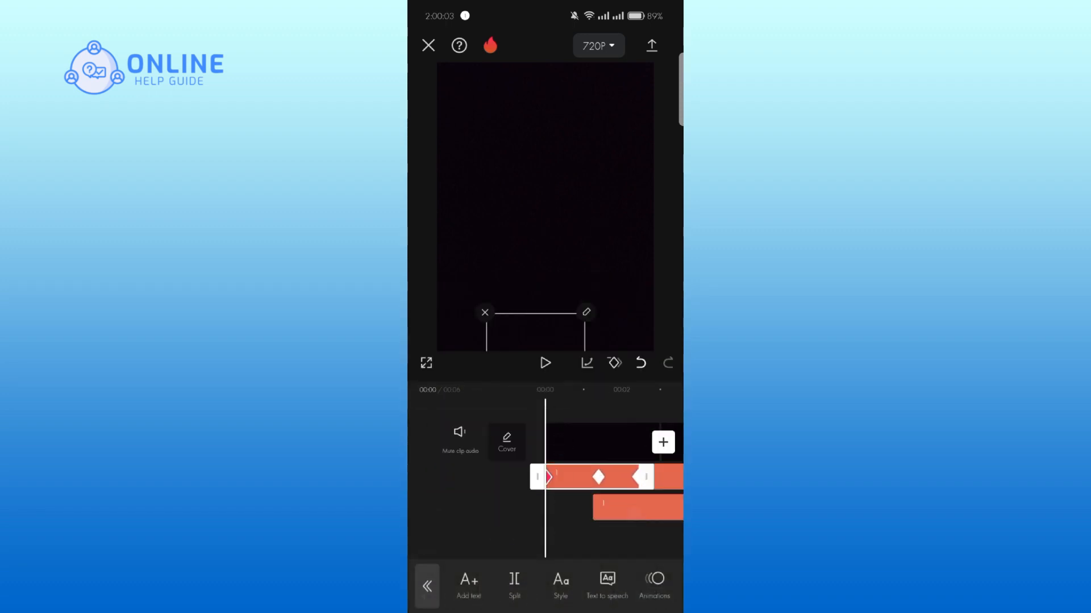
- Export the numbered clip and return from the share screen
left_click(546, 363)
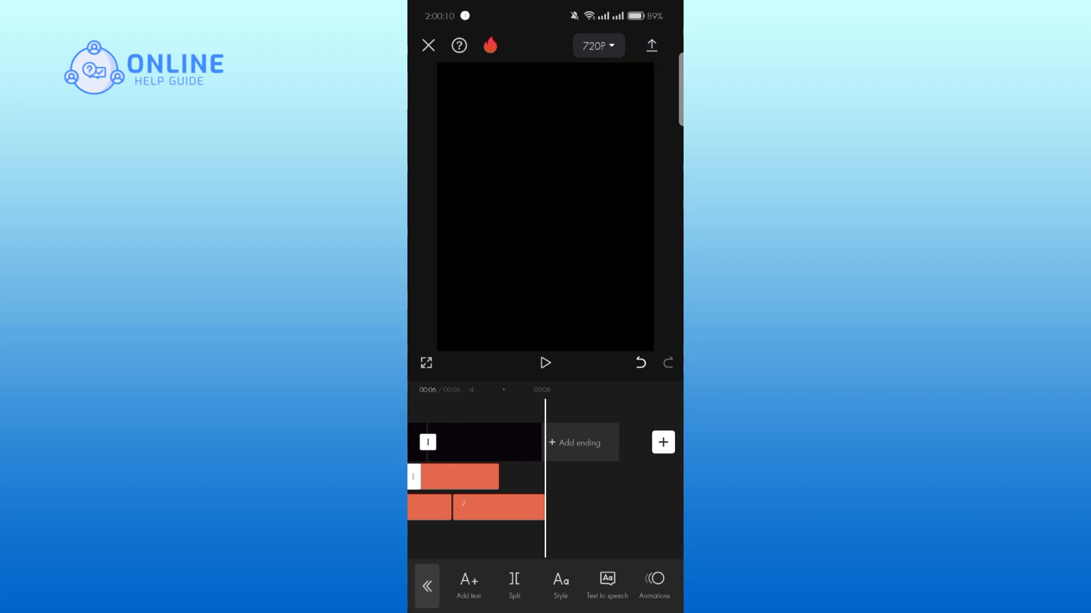
left_click(651, 46)
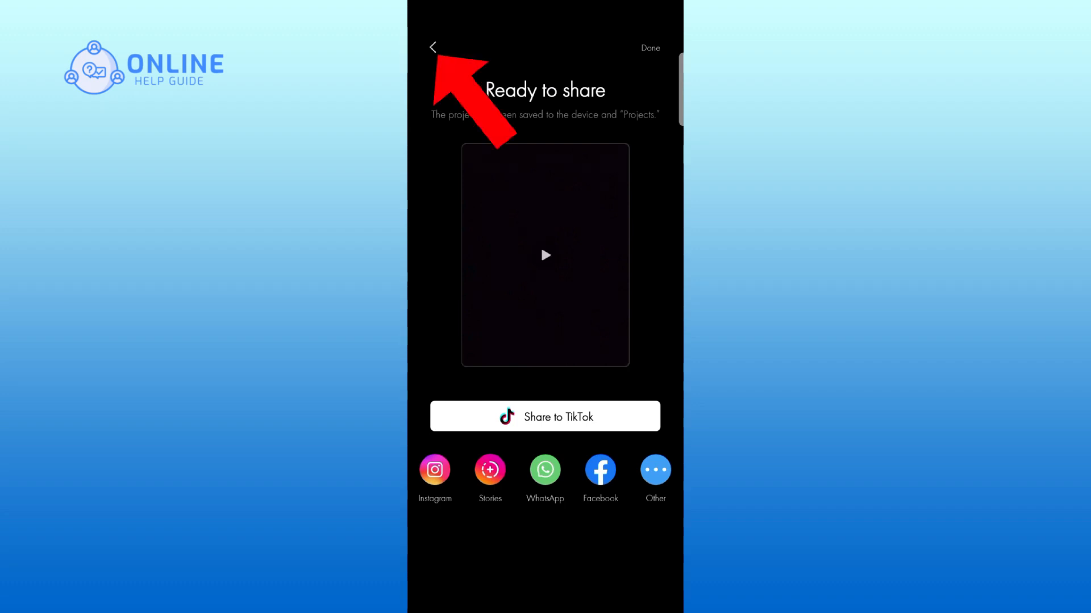
left_click(436, 45)
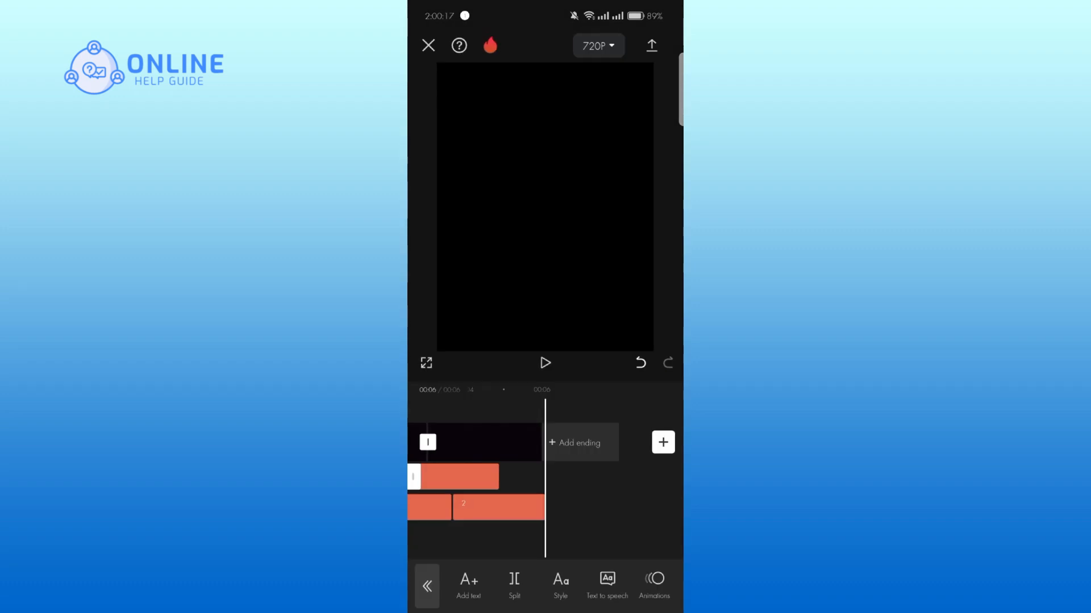
- Import the just-exported 6-second video as a fresh clip
left_click(663, 442)
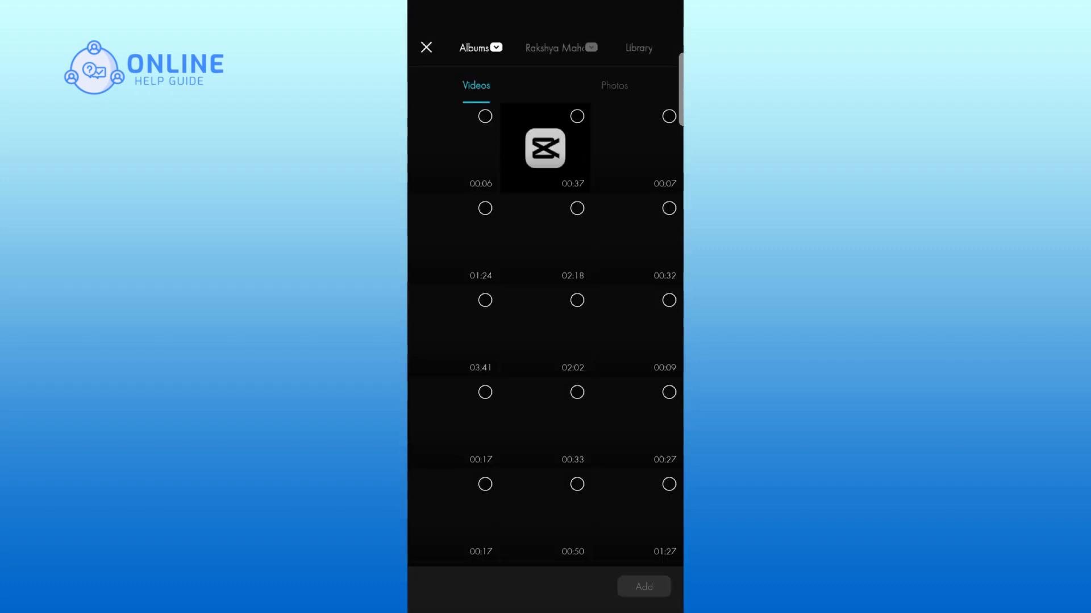
left_click(484, 116)
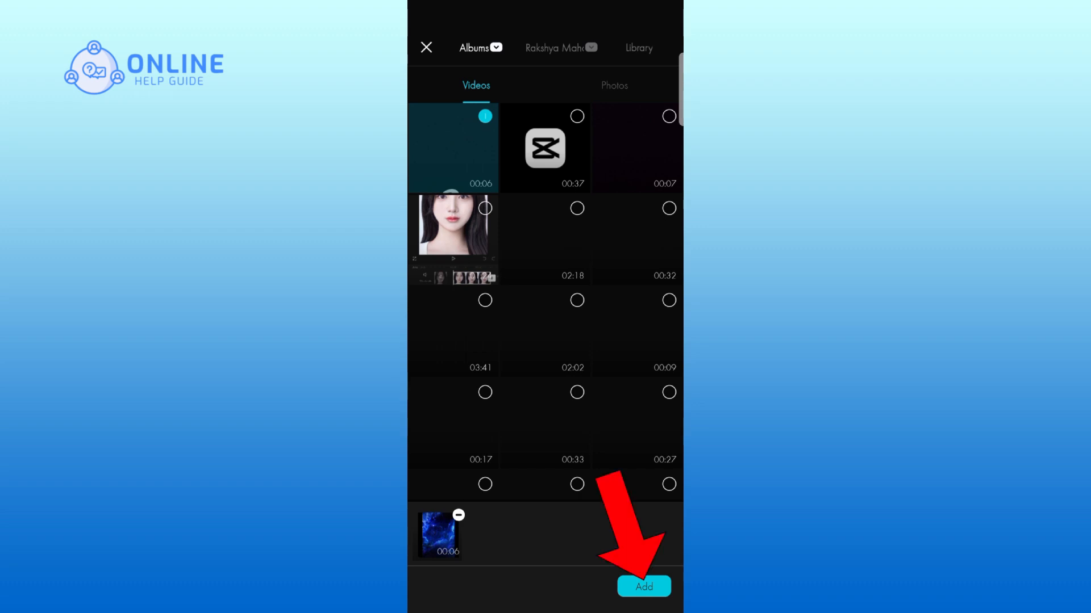
left_click(643, 586)
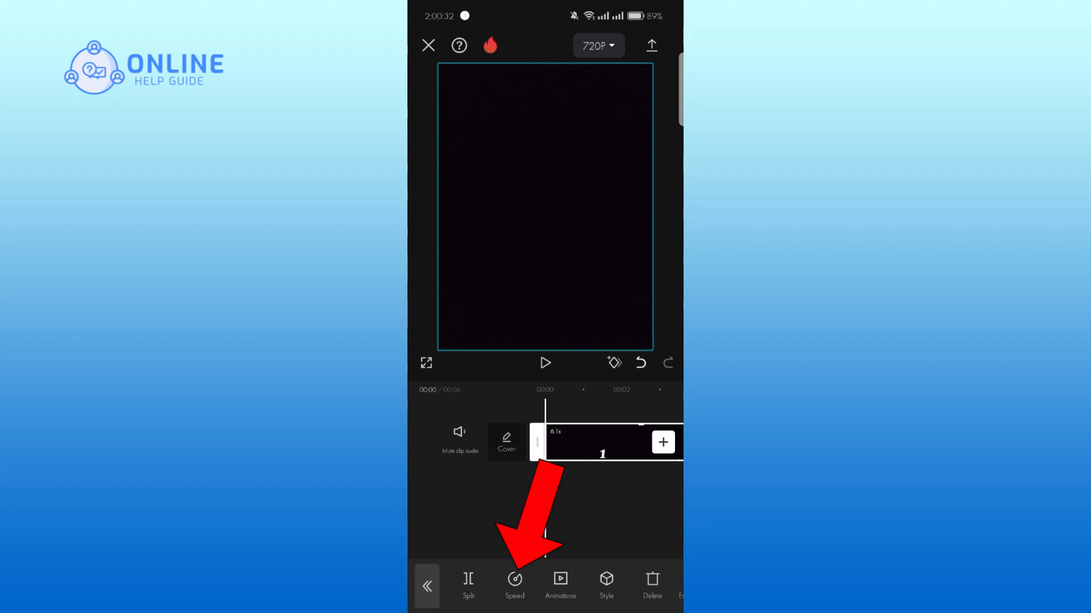
- Set the clip to a constant speed of about 1.9x
left_click(513, 589)
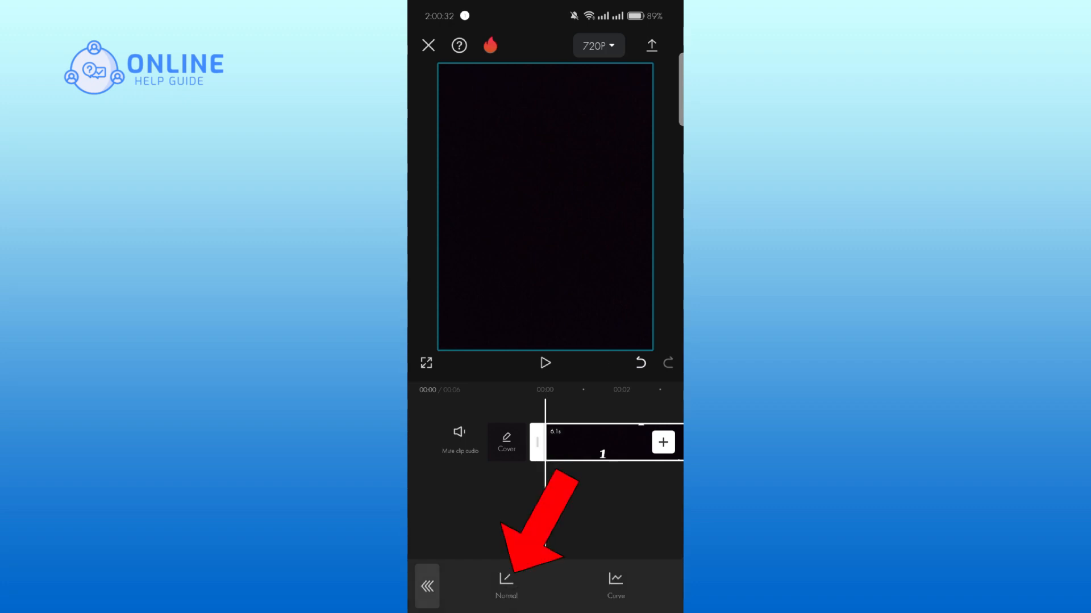
left_click(507, 589)
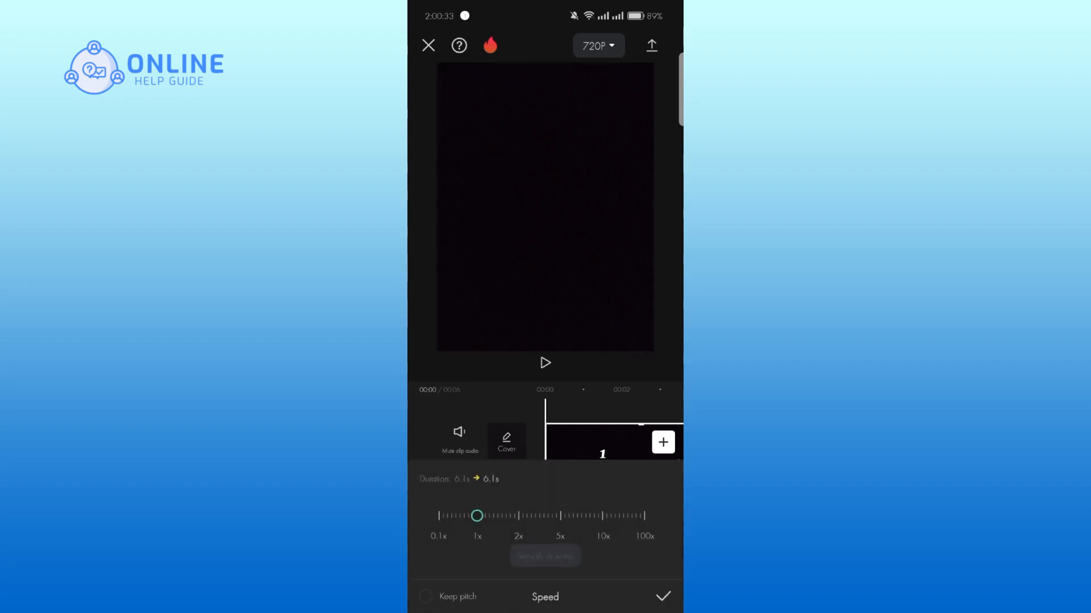
left_click_drag(477, 516, 518, 516)
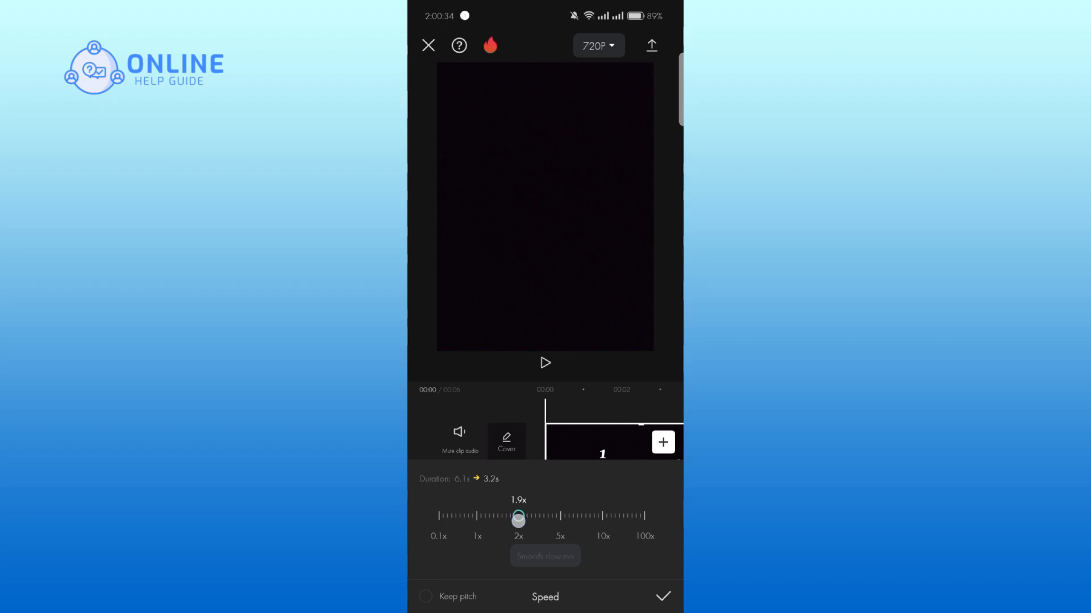
left_click(666, 597)
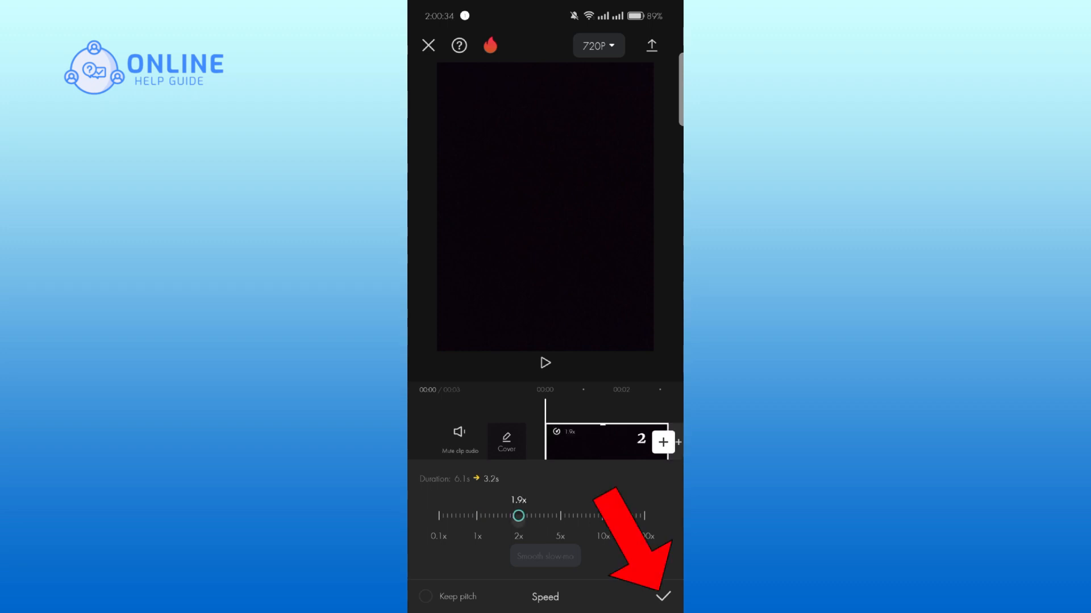
left_click(670, 582)
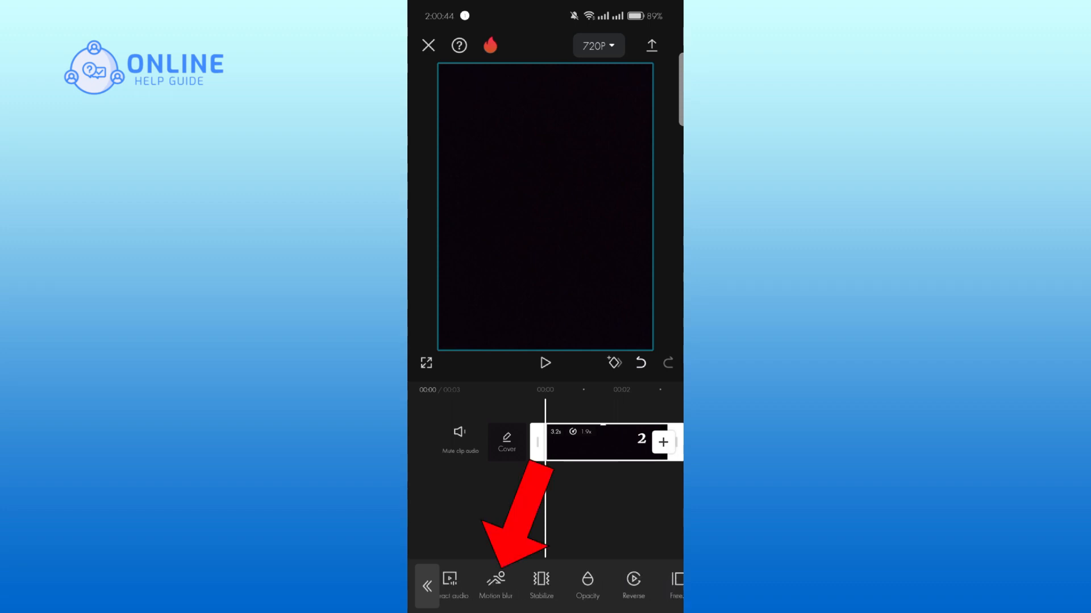
- Apply motion blur at maximum strength to the clip
left_click(494, 589)
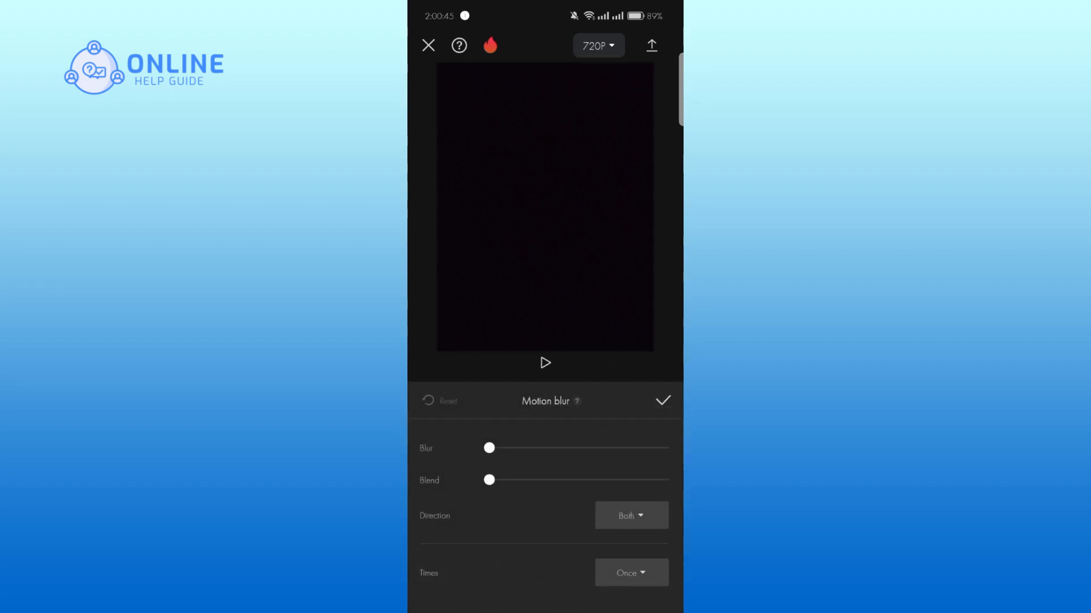
left_click_drag(488, 448, 668, 448)
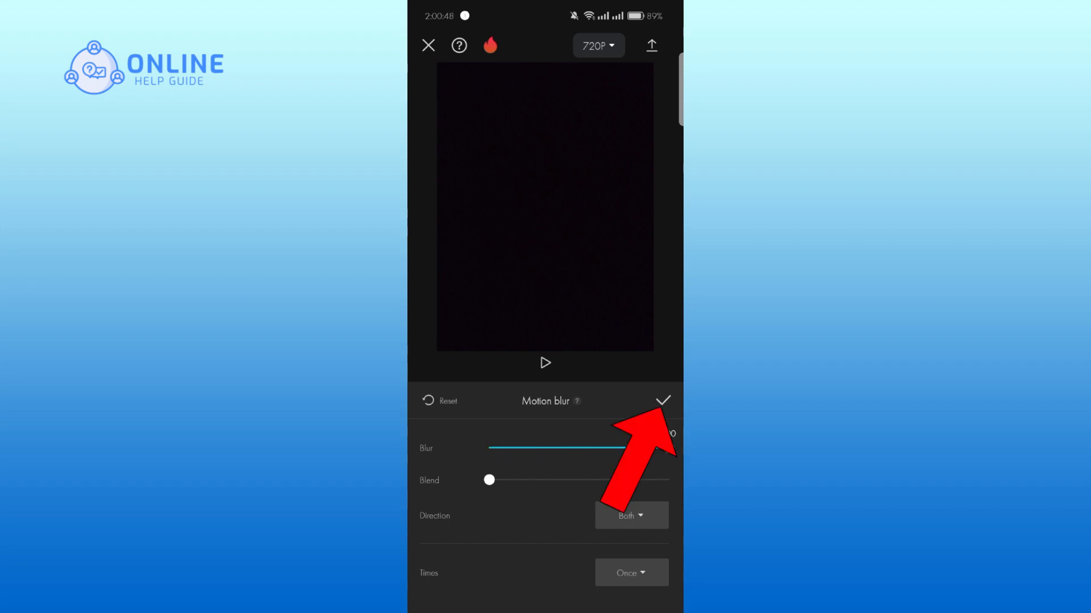
left_click(665, 401)
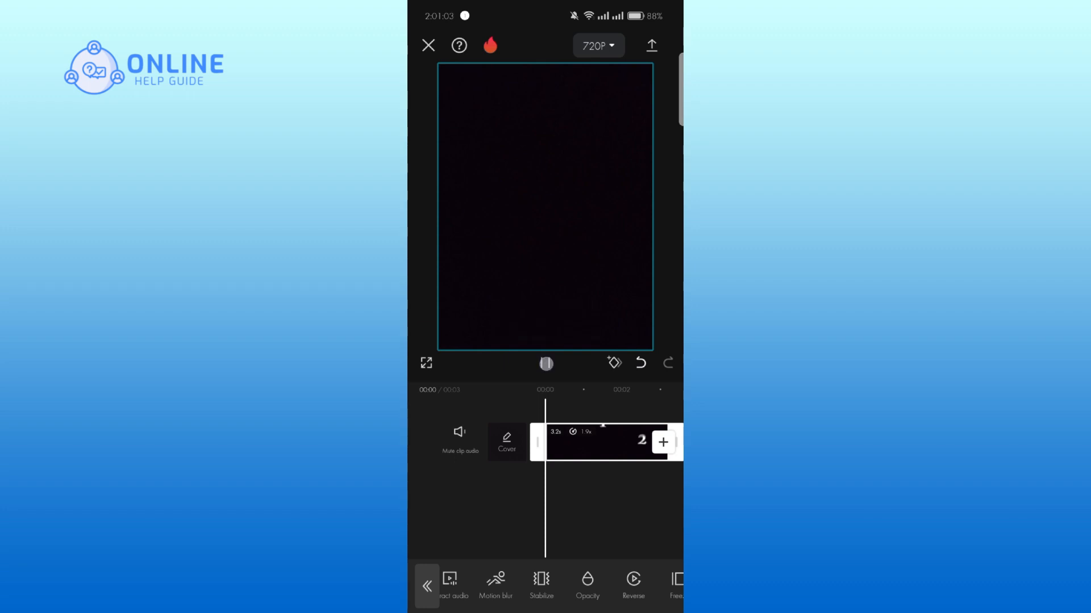
- Preview the sped-up counting clip, then exit CapCut to the home screen
left_click(545, 363)
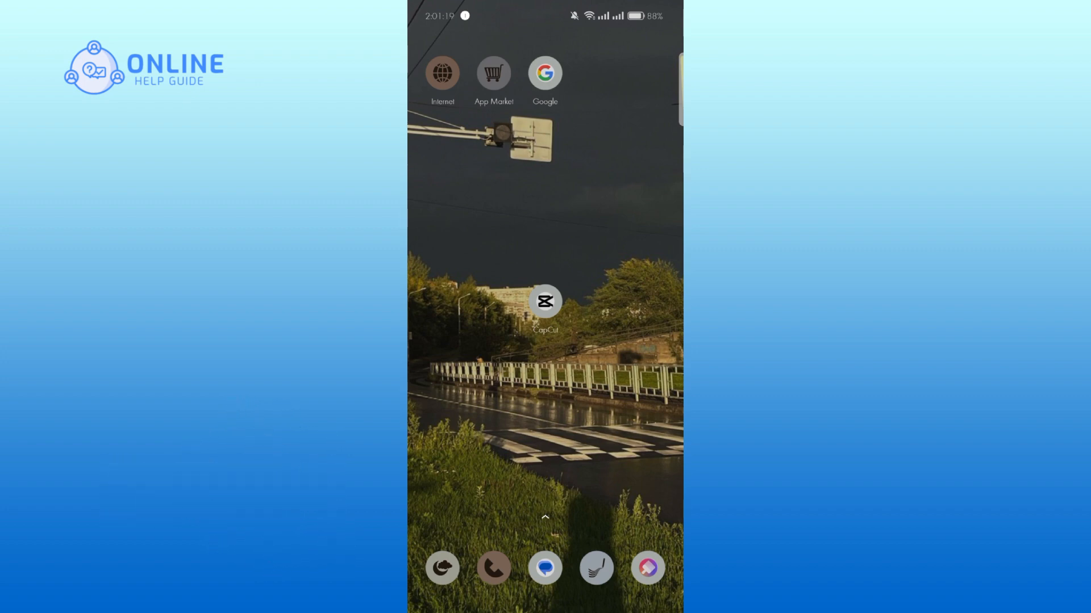
left_click(892, 477)
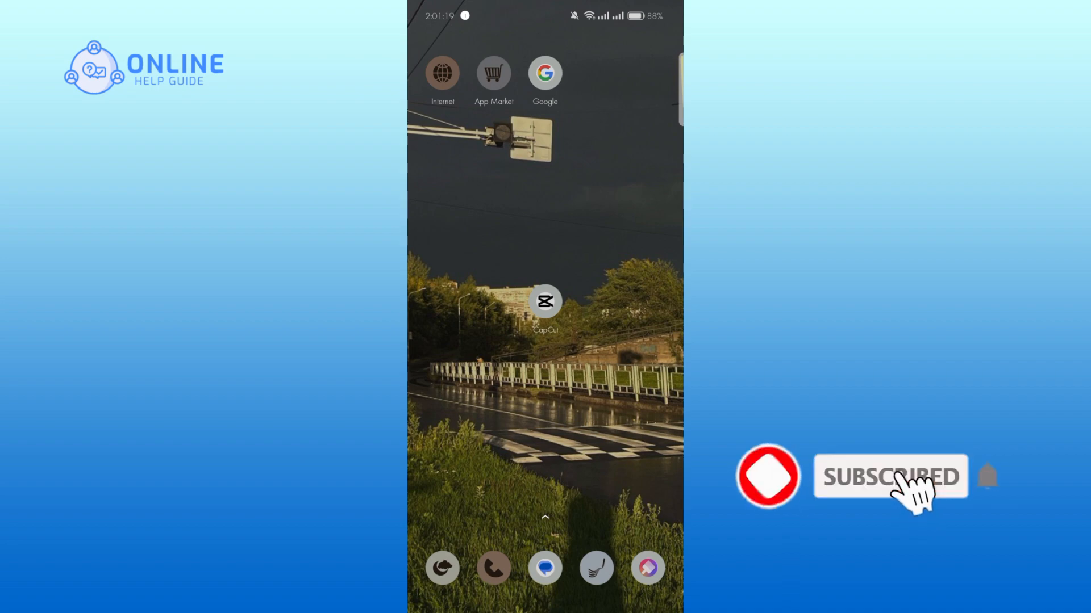